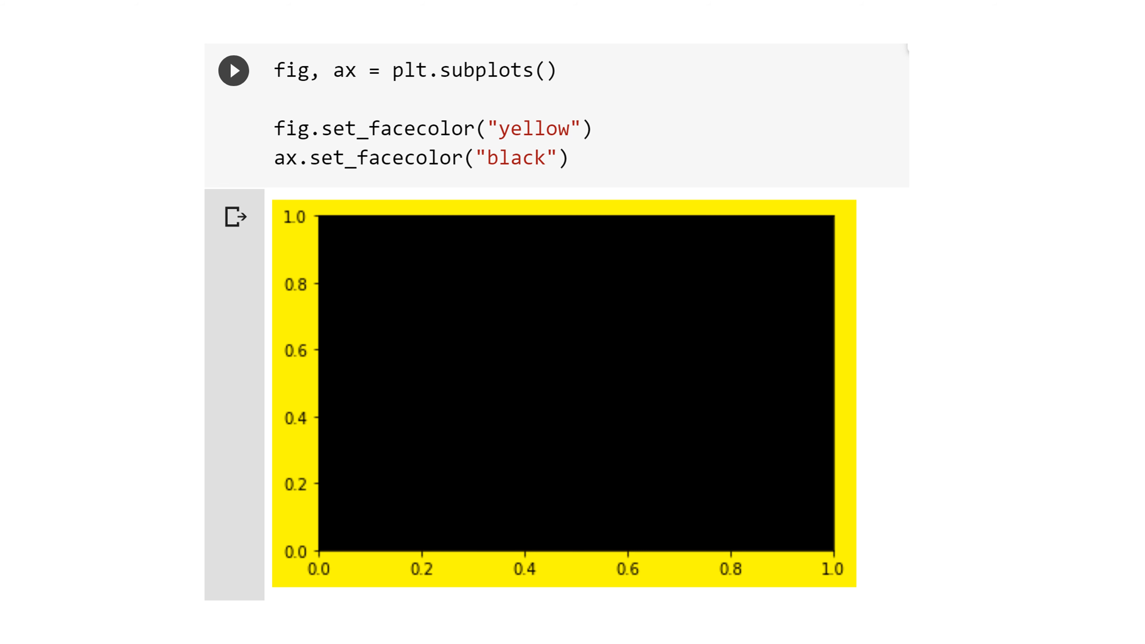
pyautogui.moveTo(563, 208)
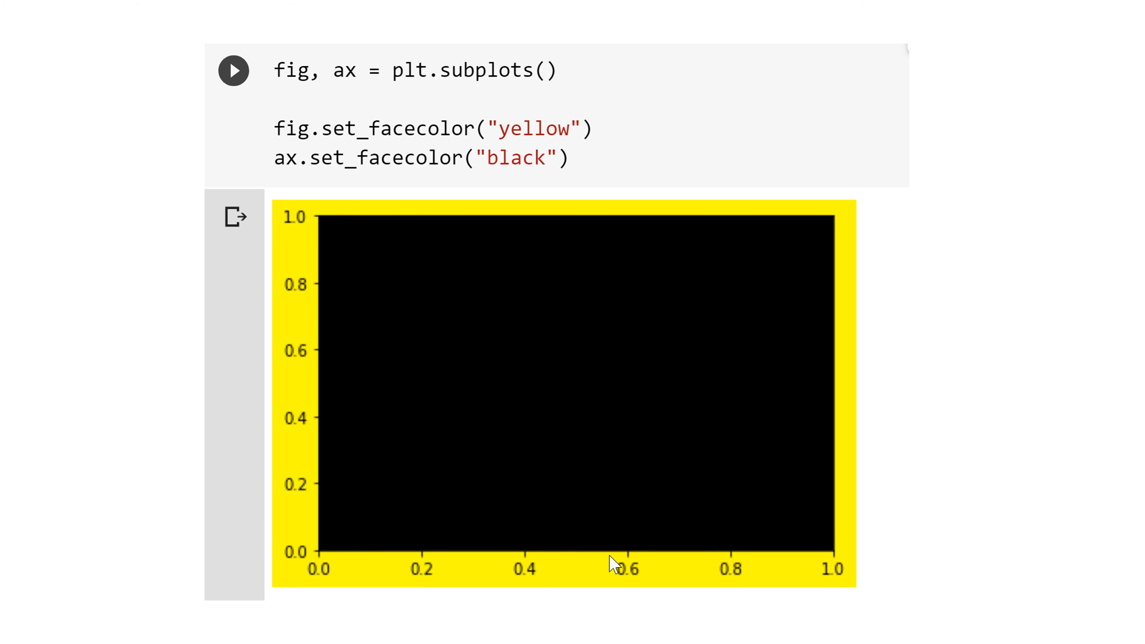
pyautogui.moveTo(523, 377)
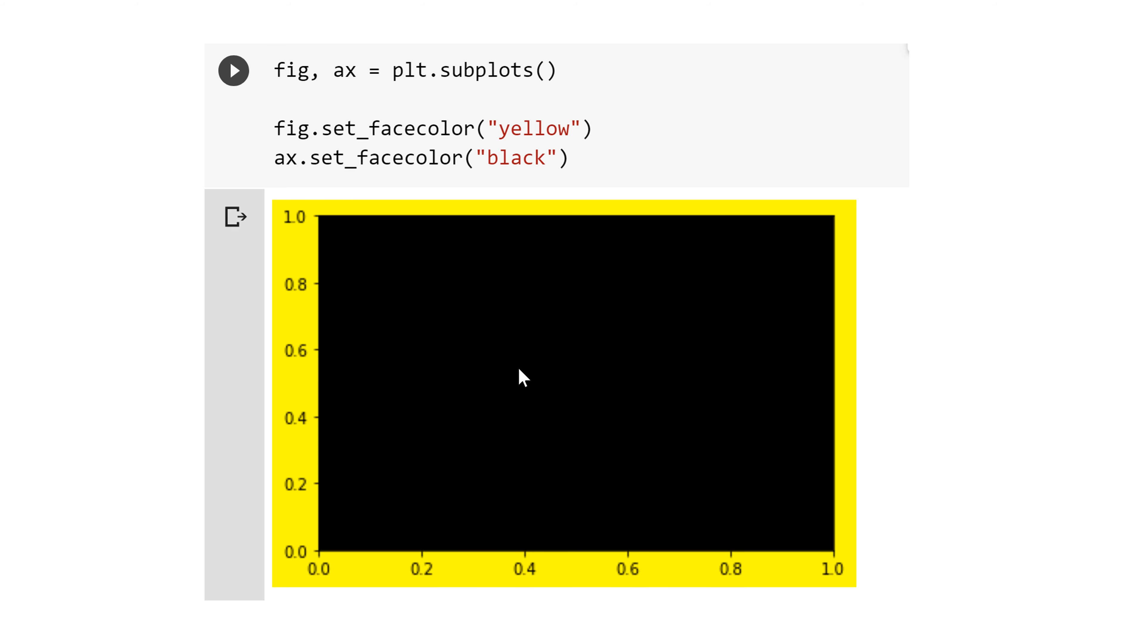
pyautogui.moveTo(535, 424)
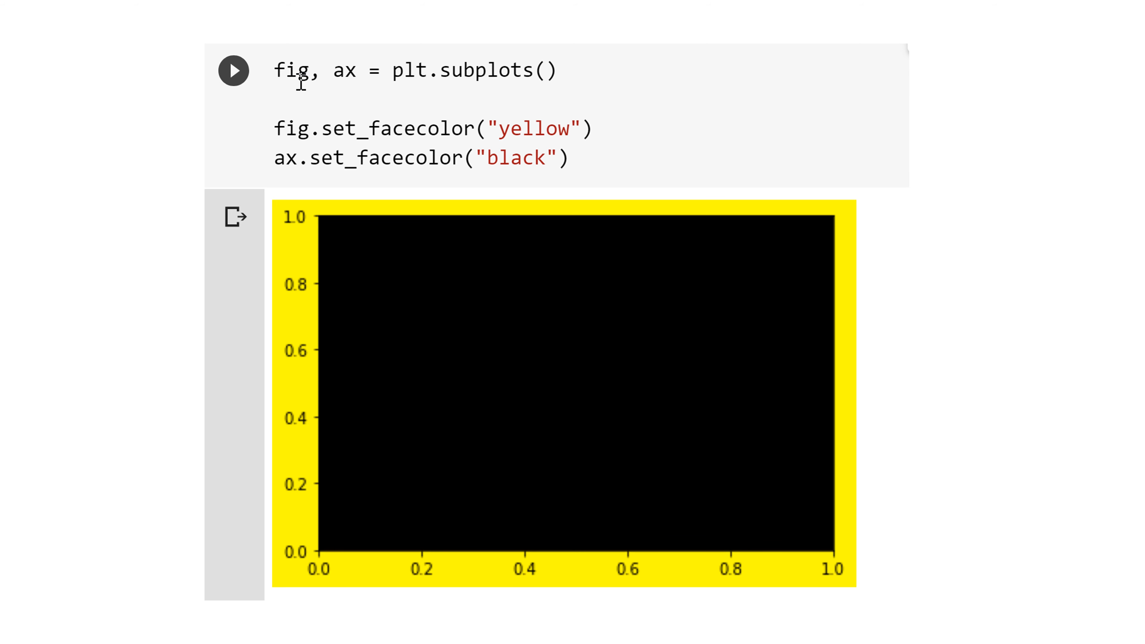
pyautogui.moveTo(388, 91)
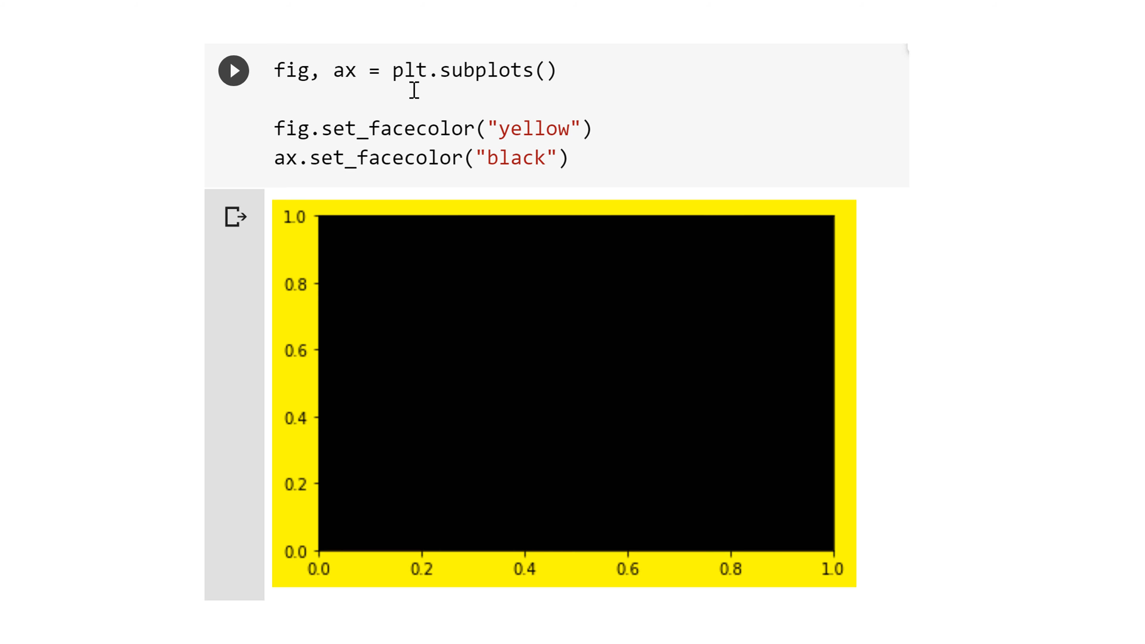
pyautogui.moveTo(511, 93)
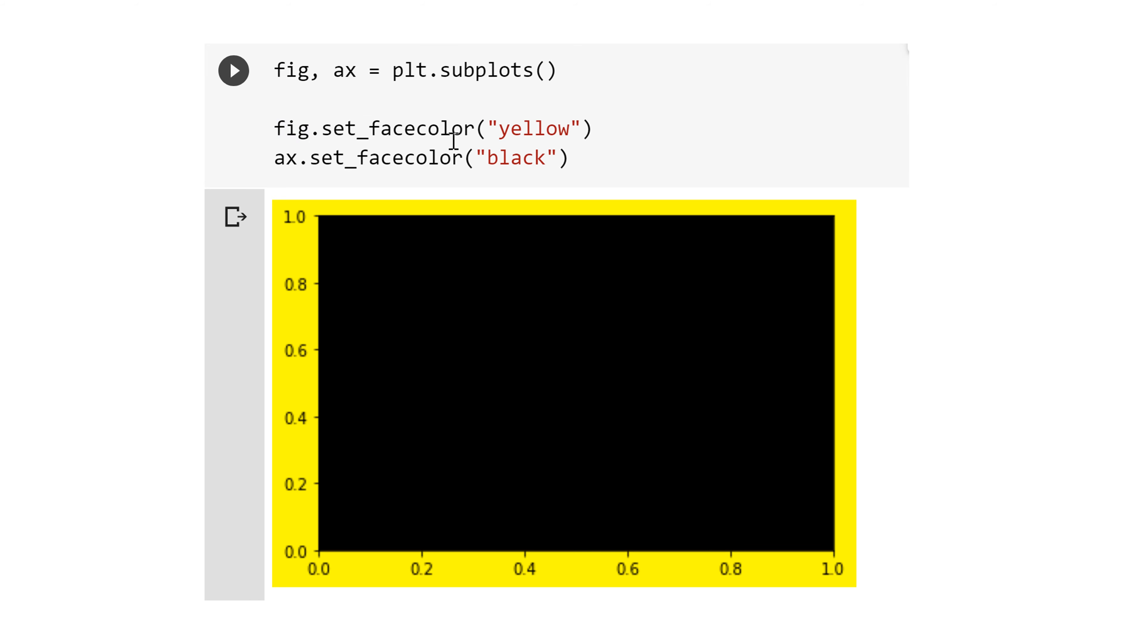
pyautogui.moveTo(276, 386)
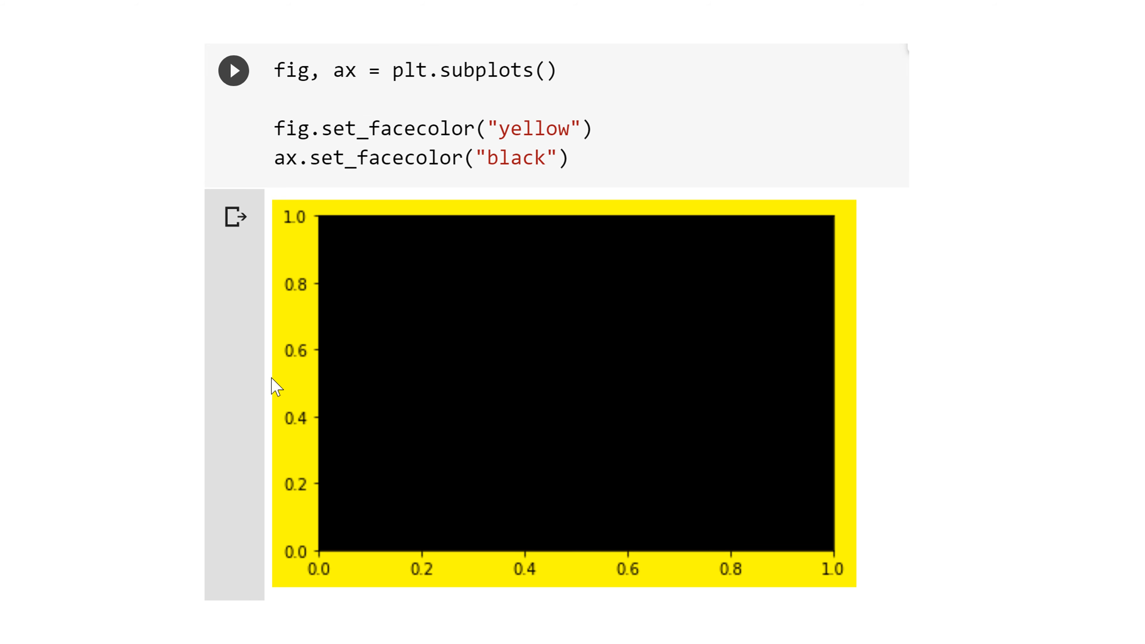
pyautogui.moveTo(328, 300)
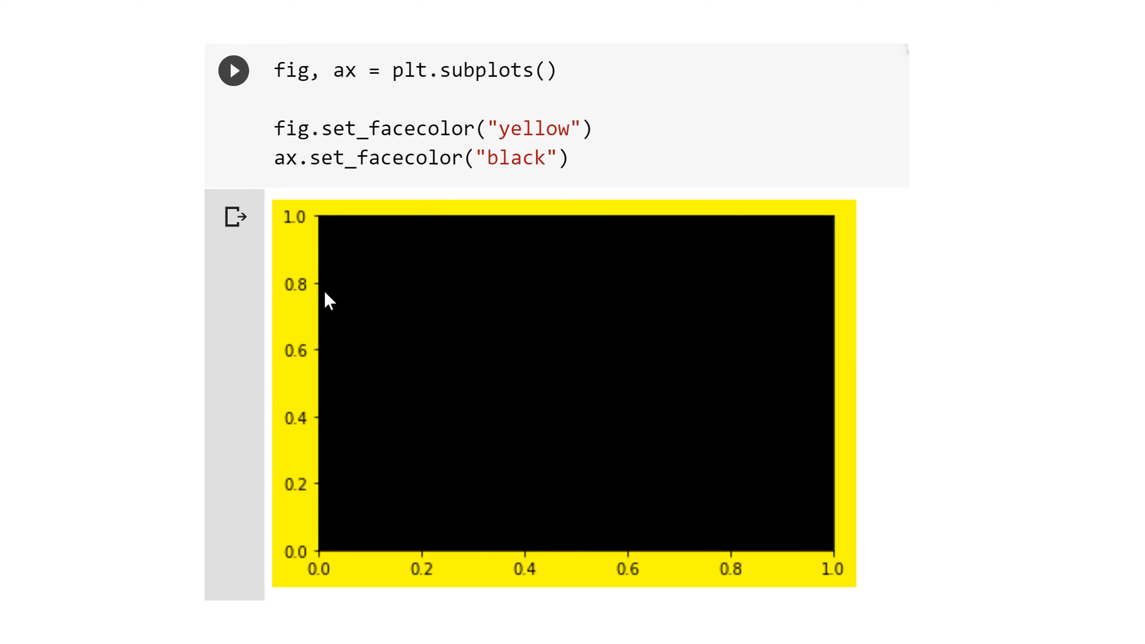
pyautogui.moveTo(482, 351)
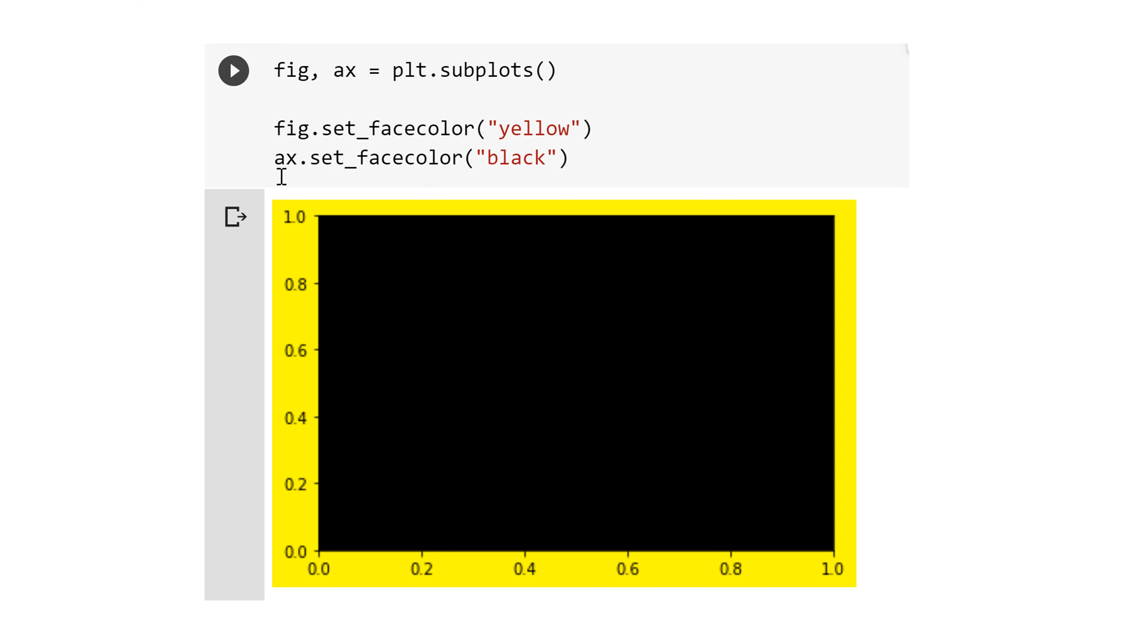
pyautogui.moveTo(521, 170)
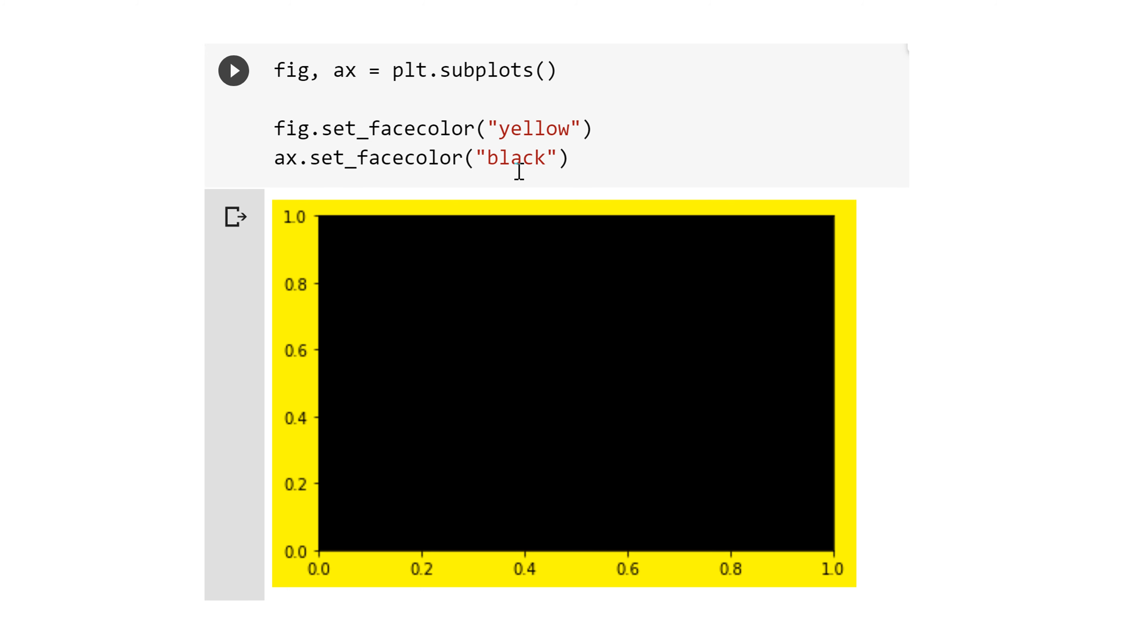
pyautogui.moveTo(533, 404)
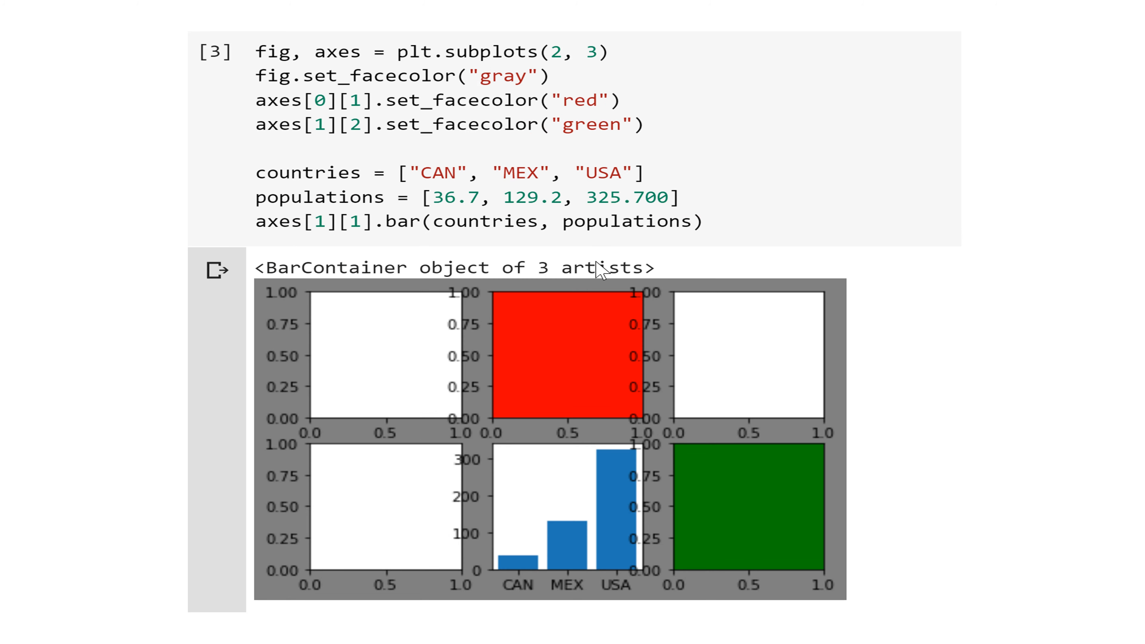
pyautogui.moveTo(836, 478)
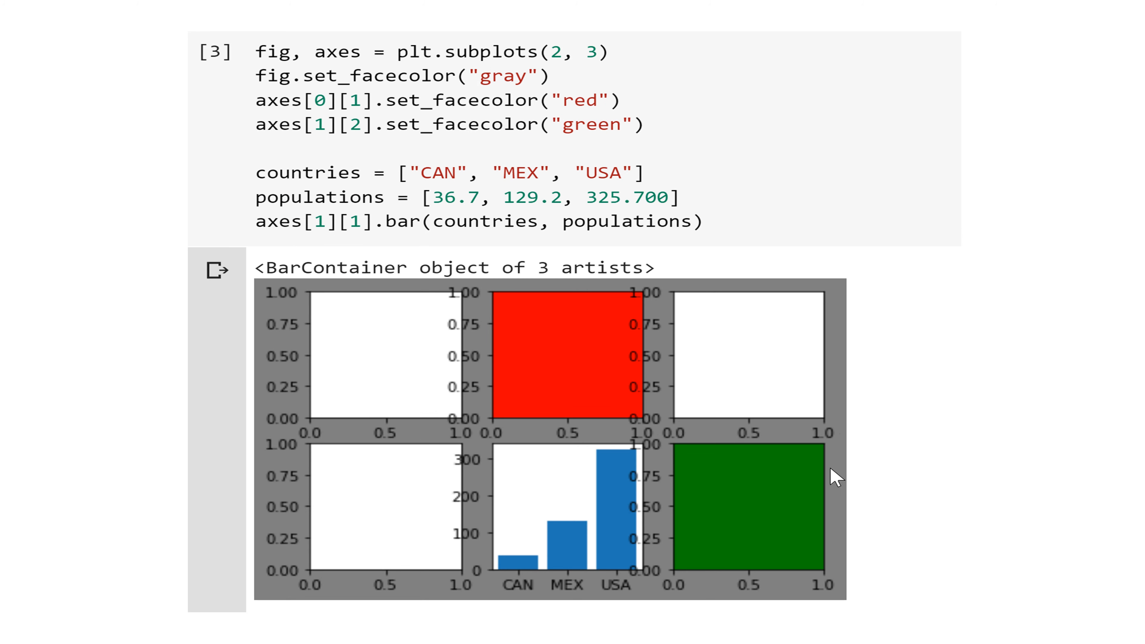
pyautogui.moveTo(641, 443)
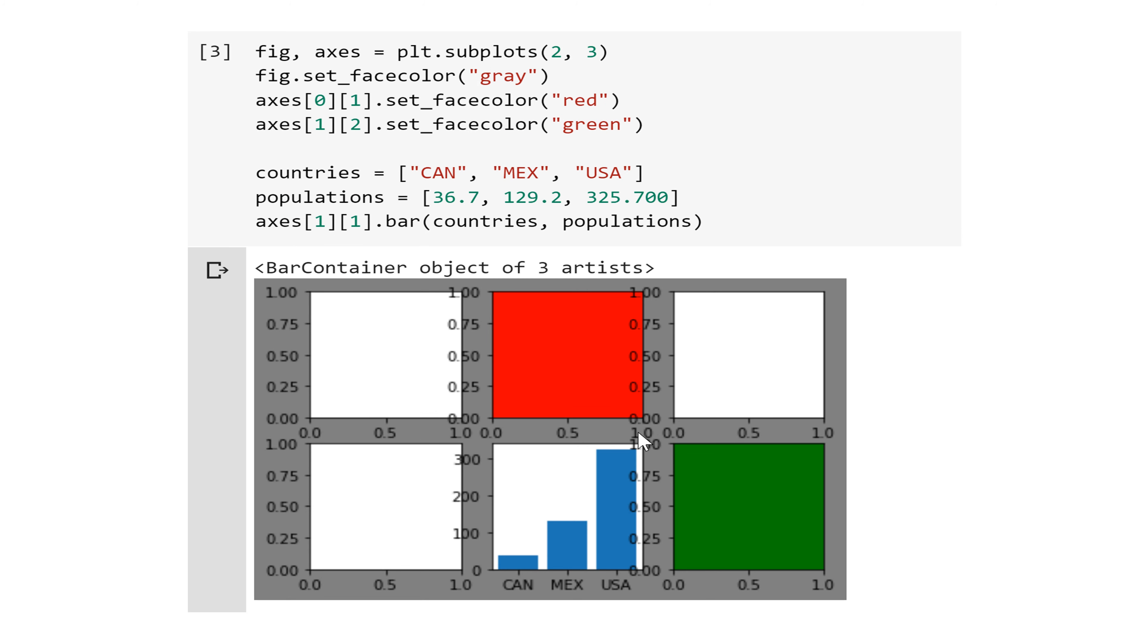
pyautogui.moveTo(287, 71)
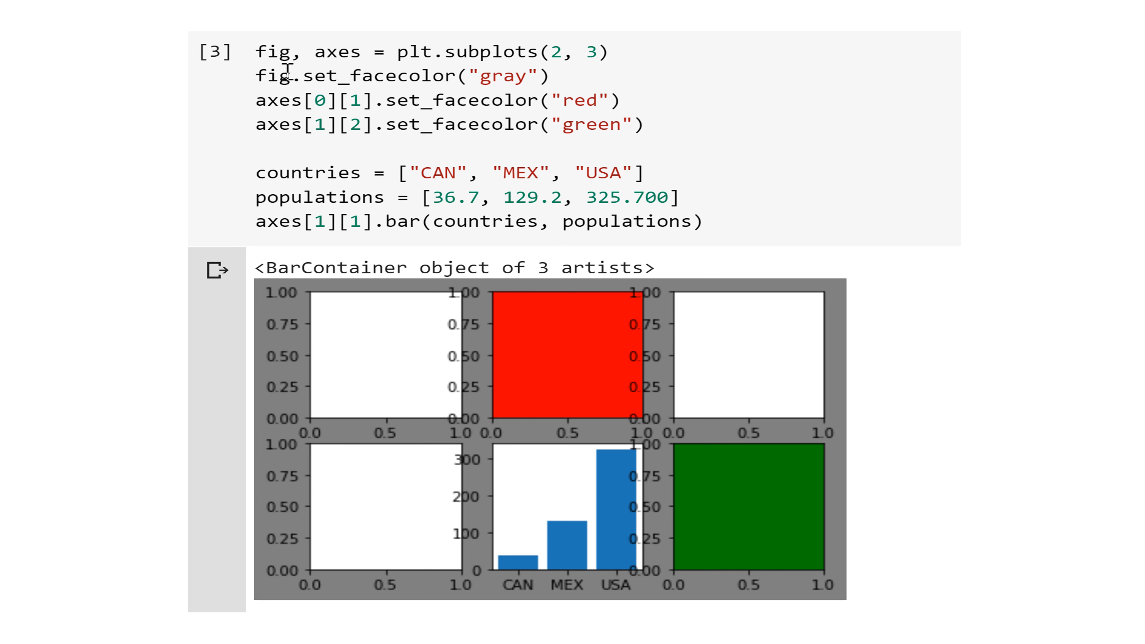
pyautogui.moveTo(423, 65)
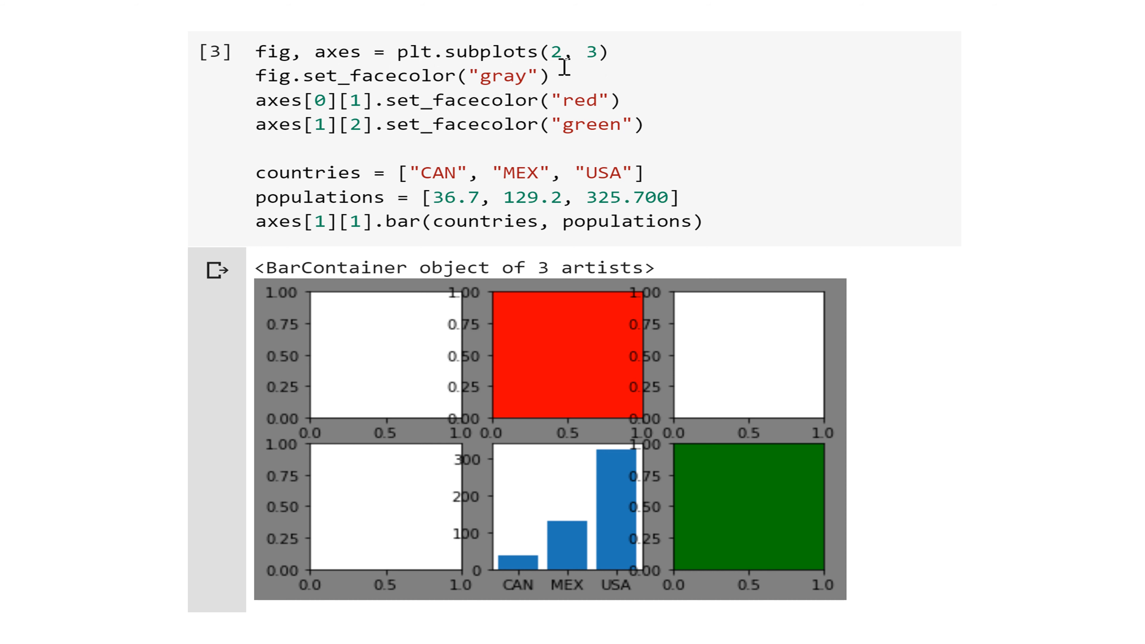
pyautogui.moveTo(346, 362)
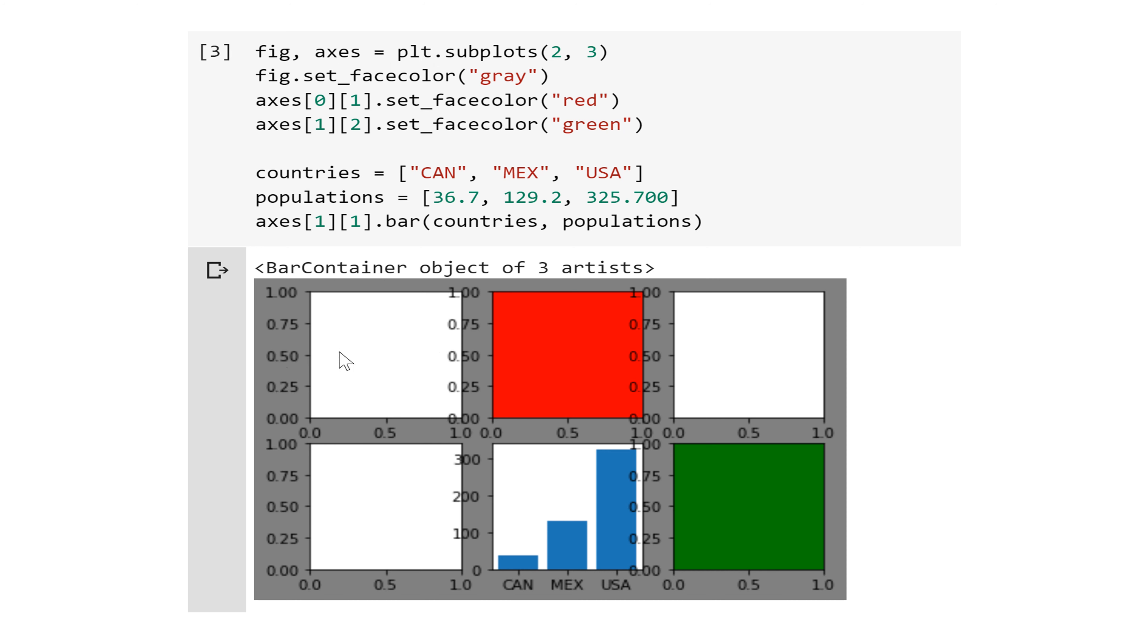
pyautogui.moveTo(867, 374)
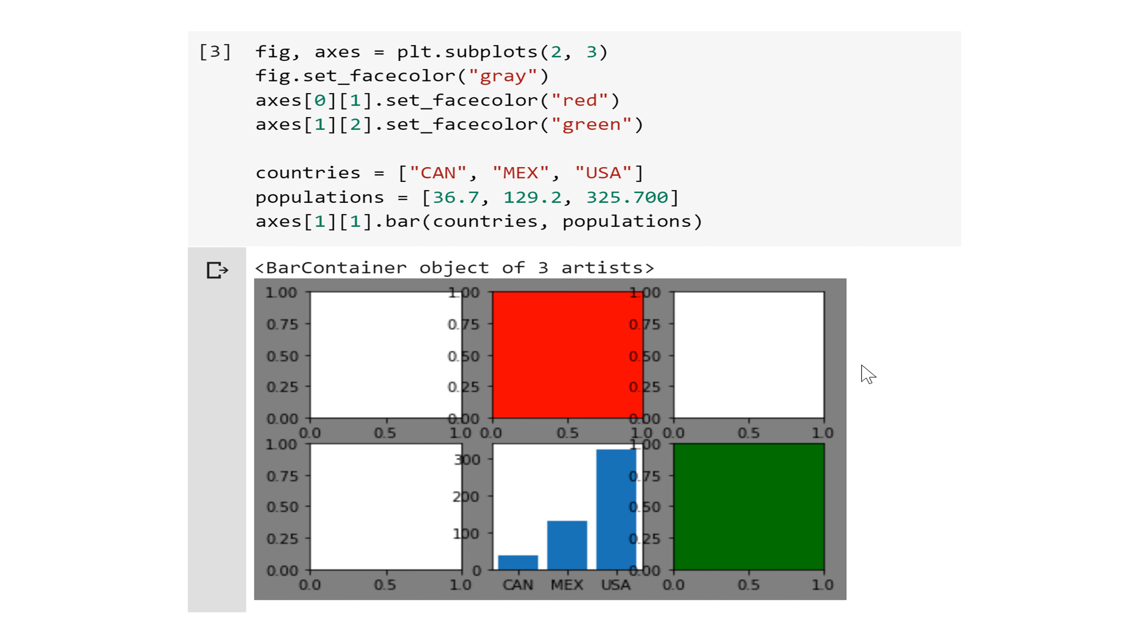
pyautogui.moveTo(478, 310)
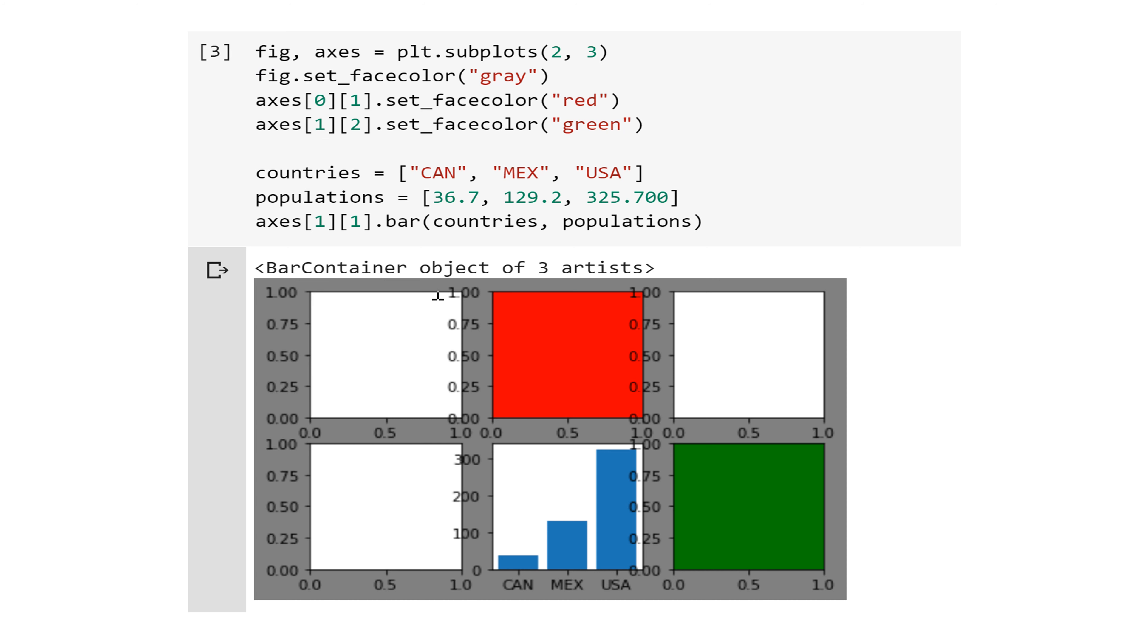
pyautogui.moveTo(780, 412)
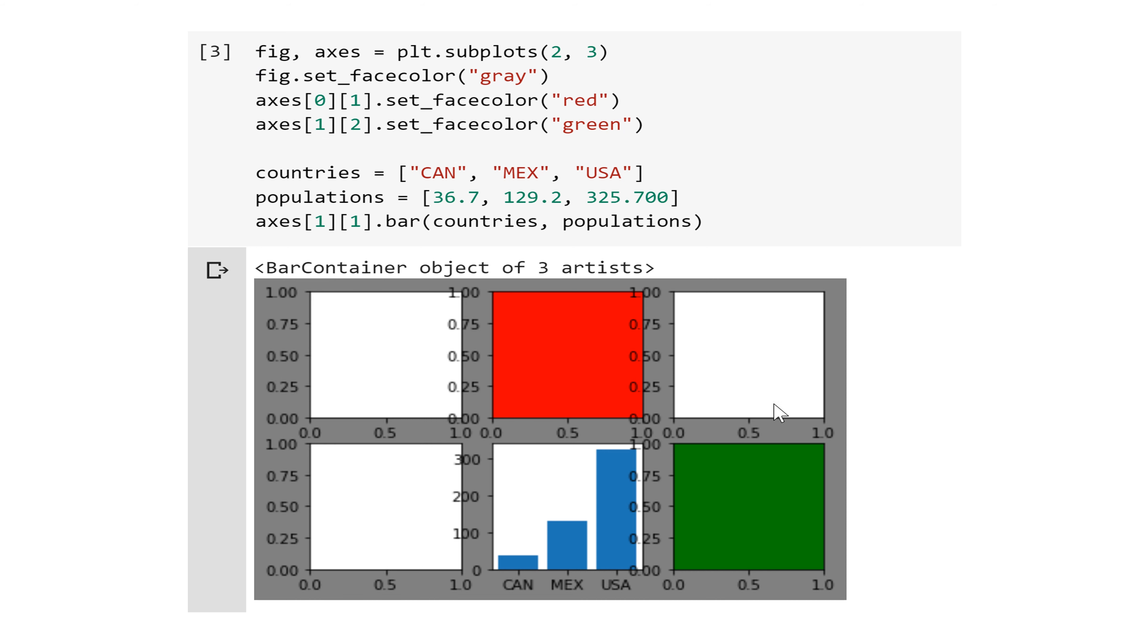
pyautogui.moveTo(449, 371)
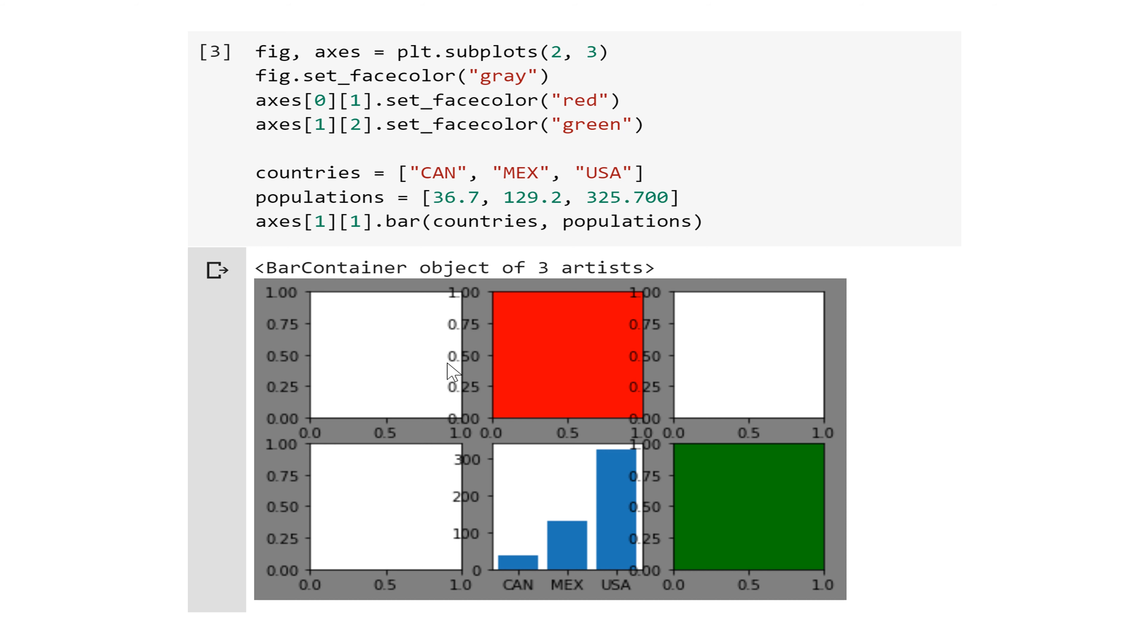
pyautogui.moveTo(551, 362)
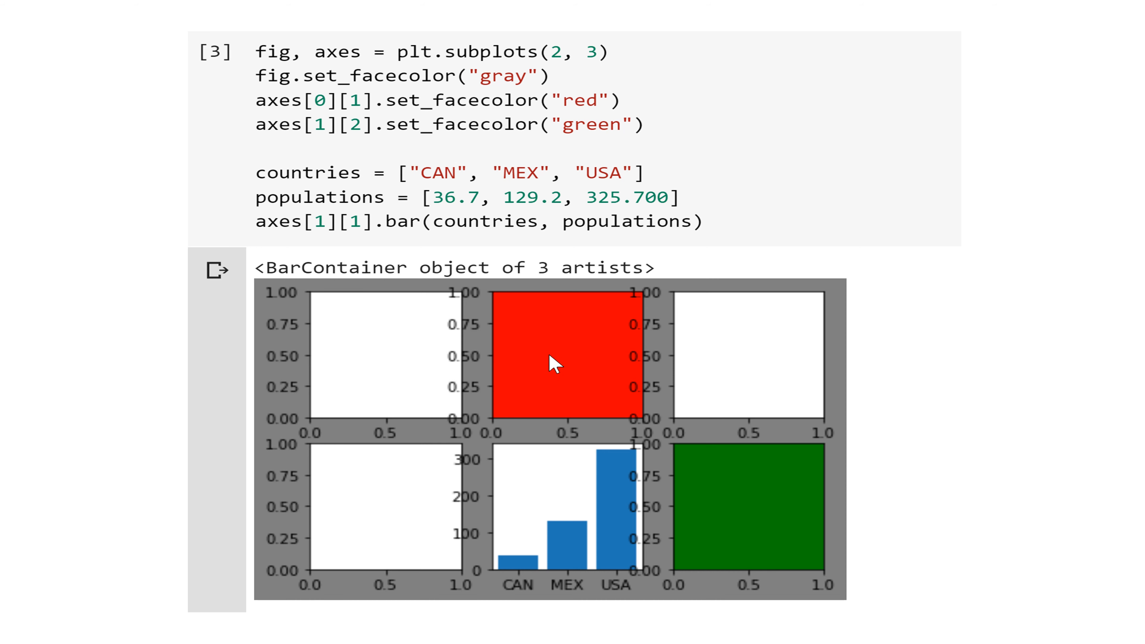
pyautogui.moveTo(557, 368)
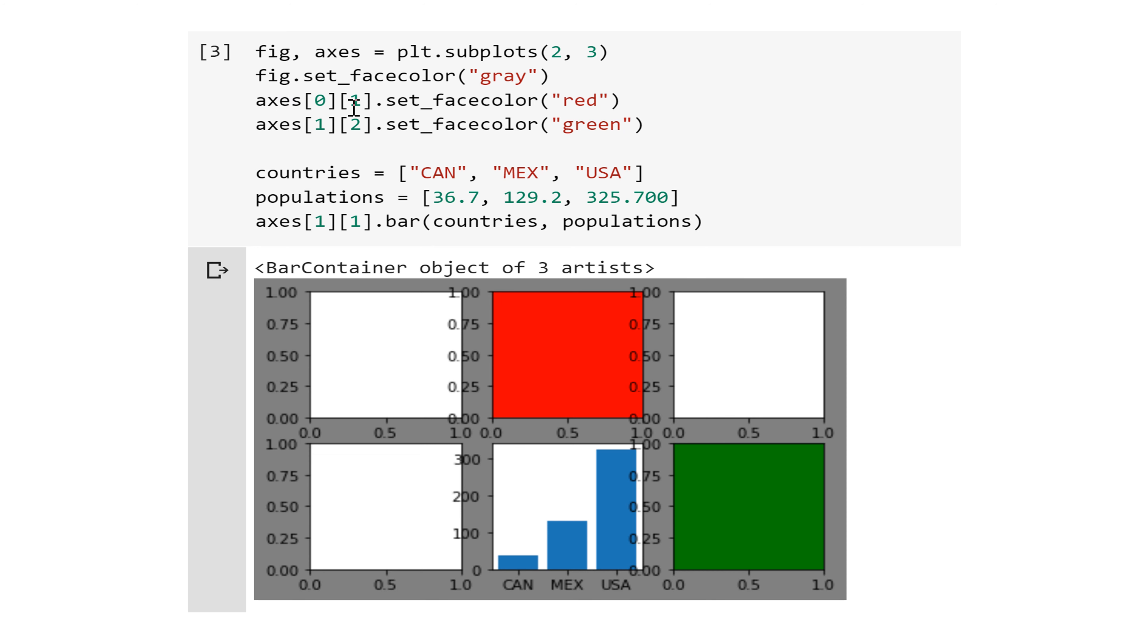
pyautogui.moveTo(358, 120)
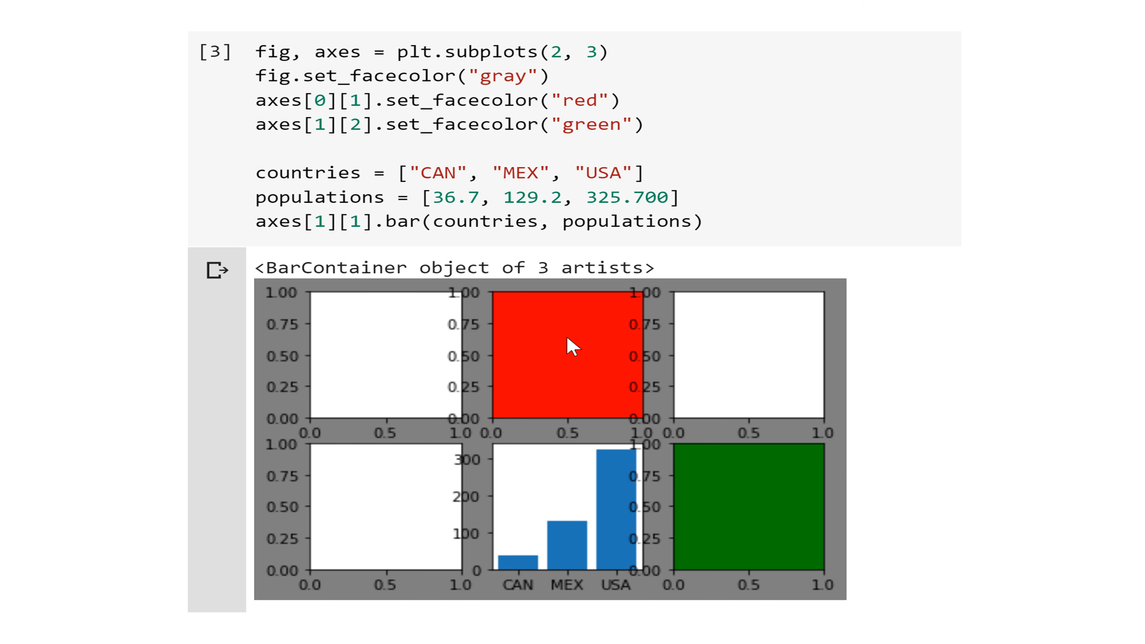
pyautogui.moveTo(742, 507)
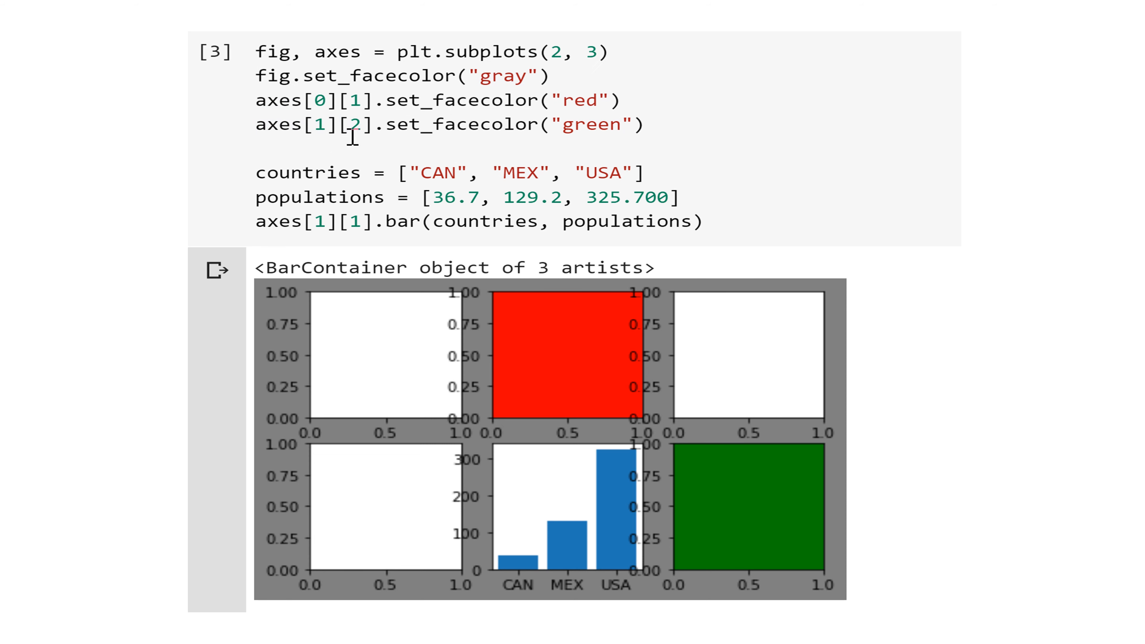
pyautogui.moveTo(728, 472)
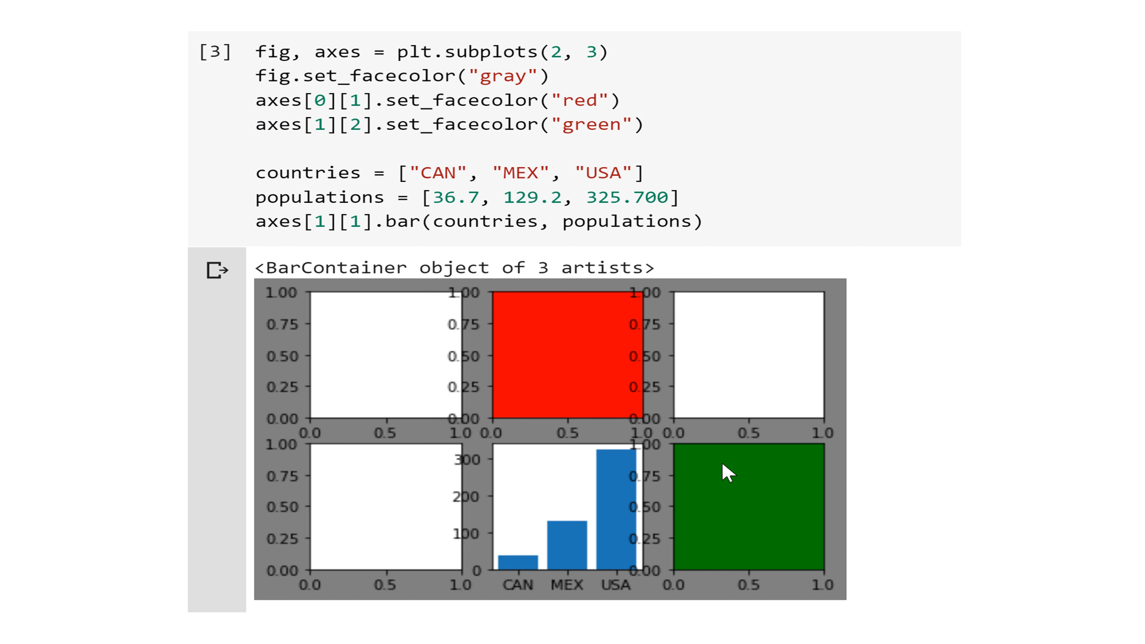
pyautogui.moveTo(750, 480)
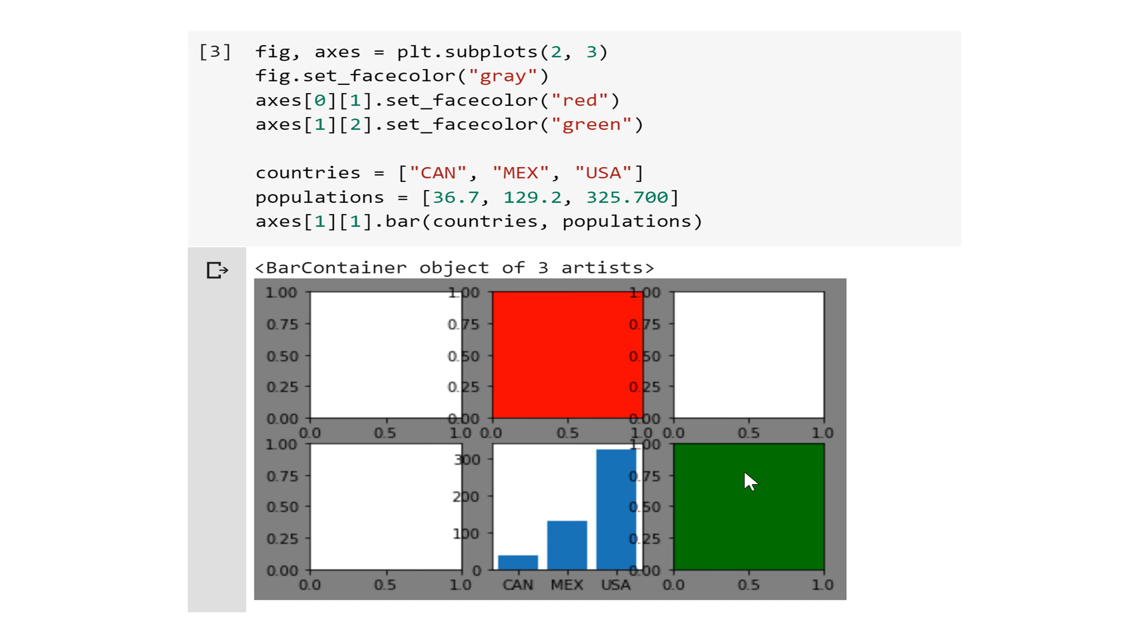
pyautogui.moveTo(762, 502)
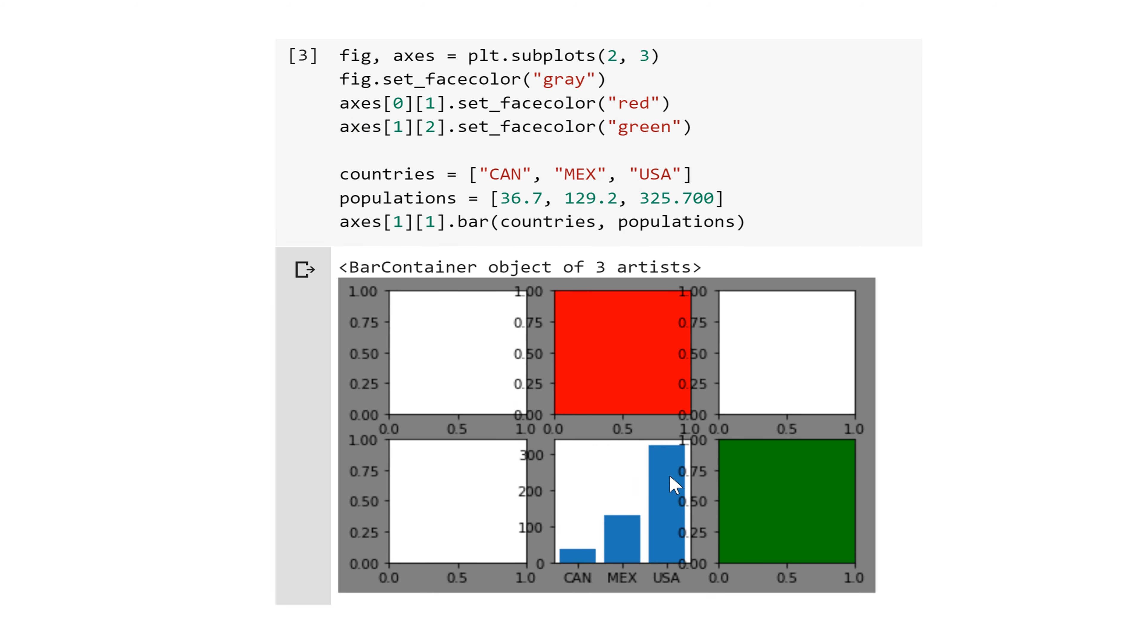
pyautogui.moveTo(601, 515)
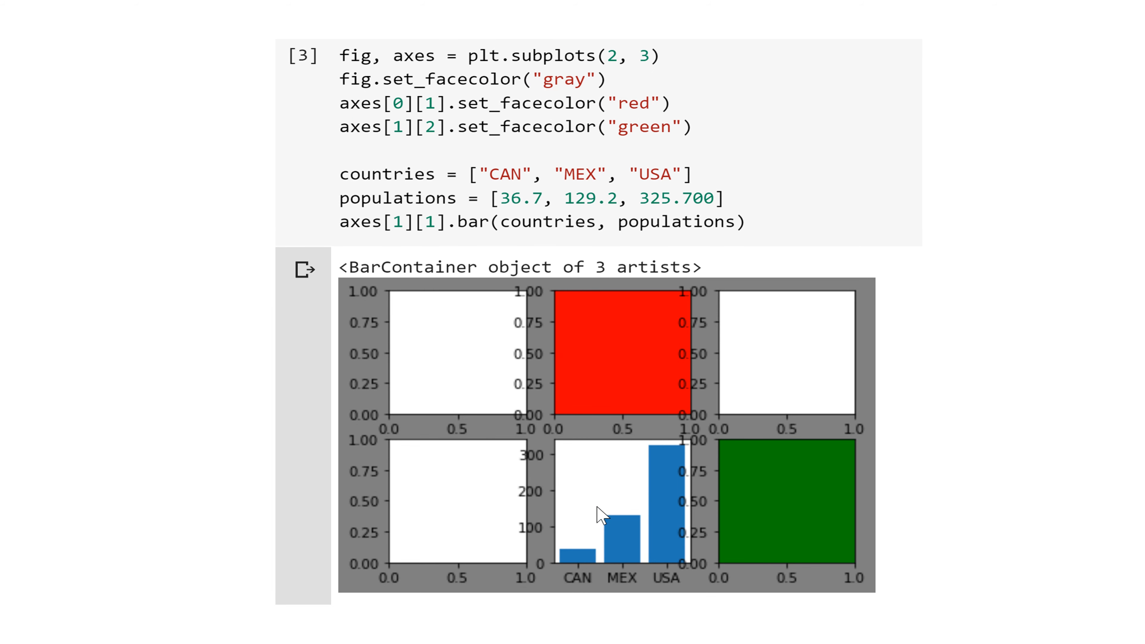
pyautogui.moveTo(422, 255)
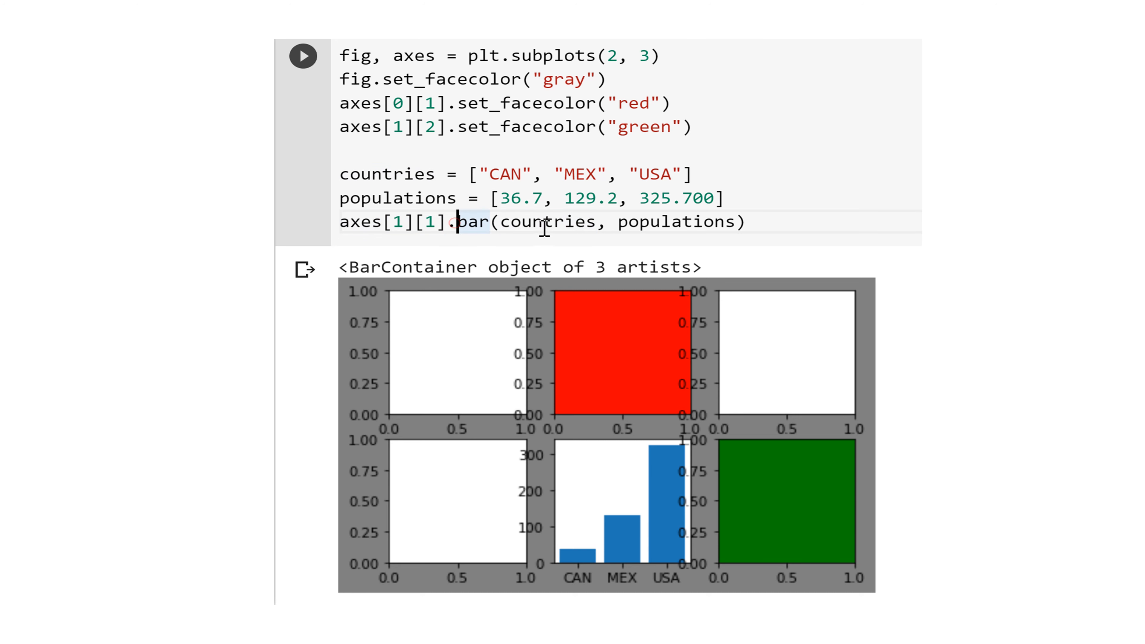
pyautogui.doubleClick(546, 222)
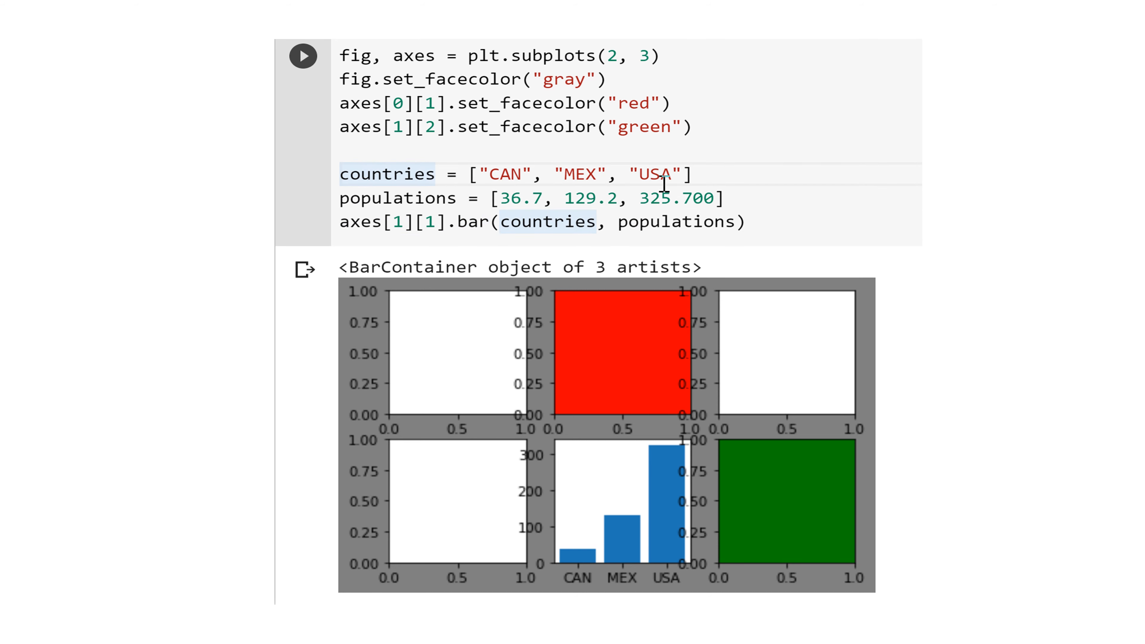
pyautogui.doubleClick(677, 222)
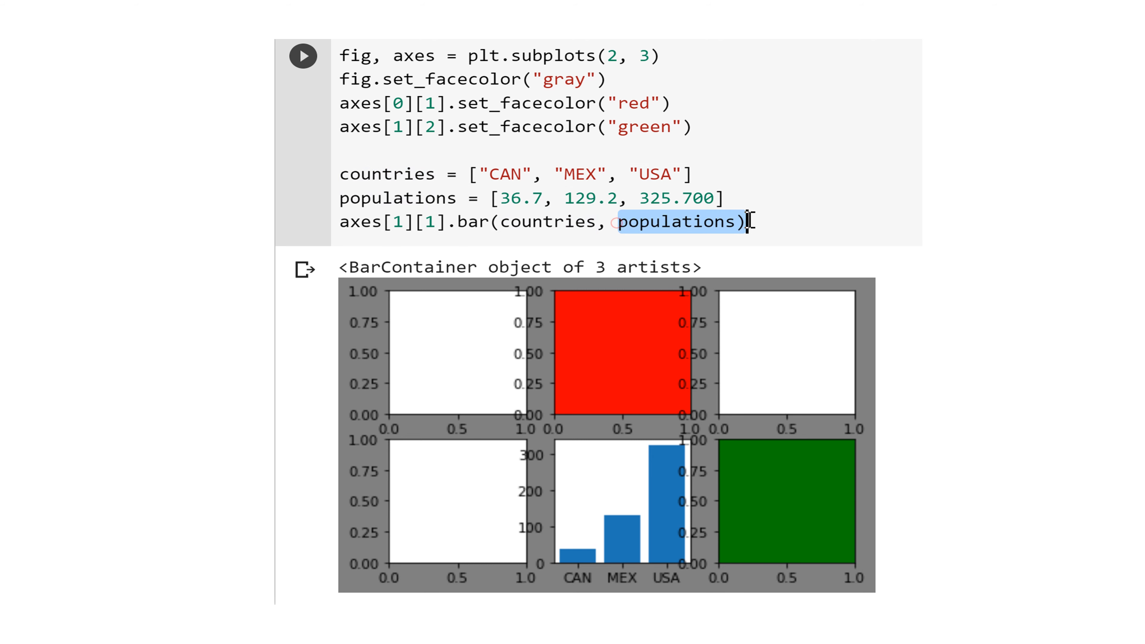
pyautogui.moveTo(599, 197)
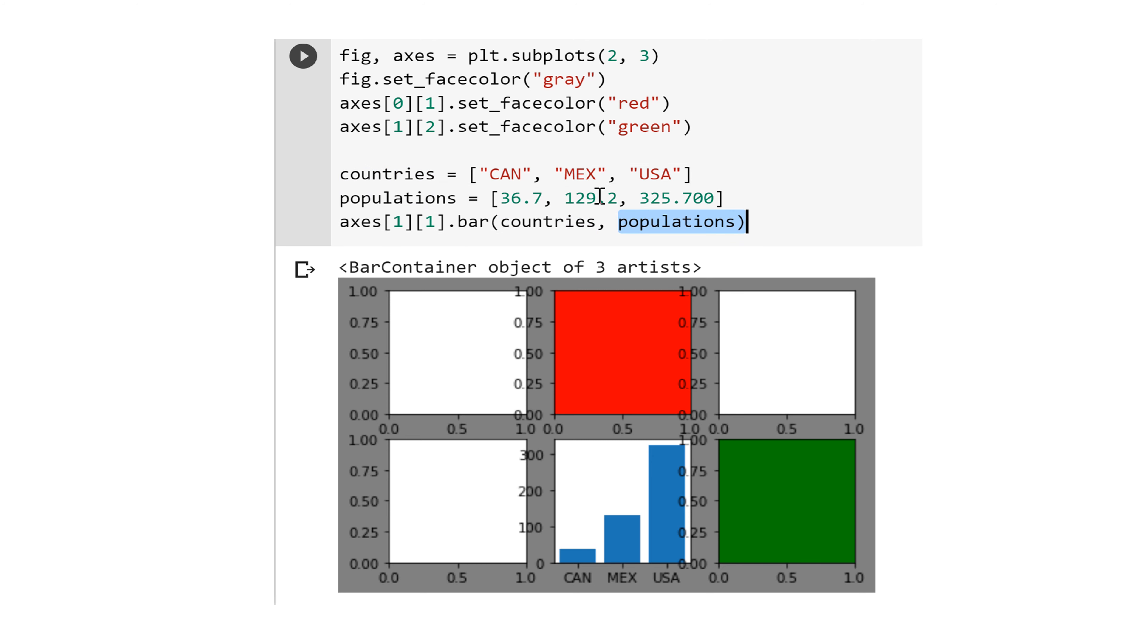